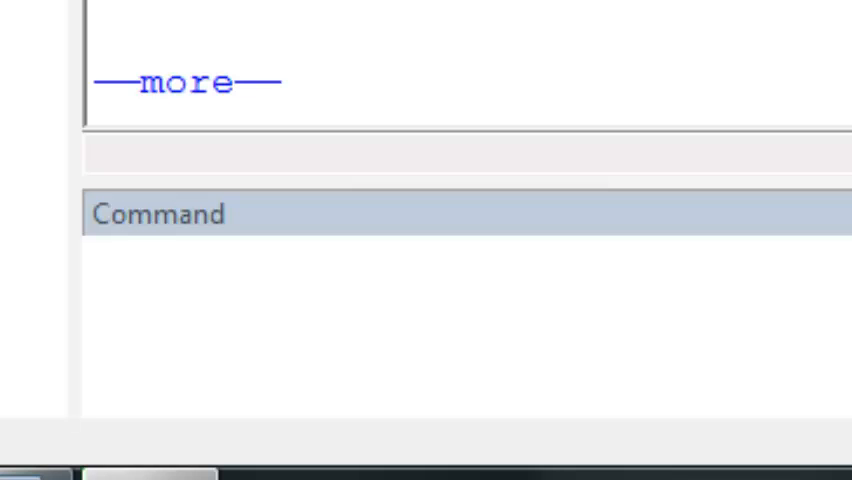
Step: Run 'tabulate death' to get the one-way frequency table of death
{"action": "type", "text": "a"}
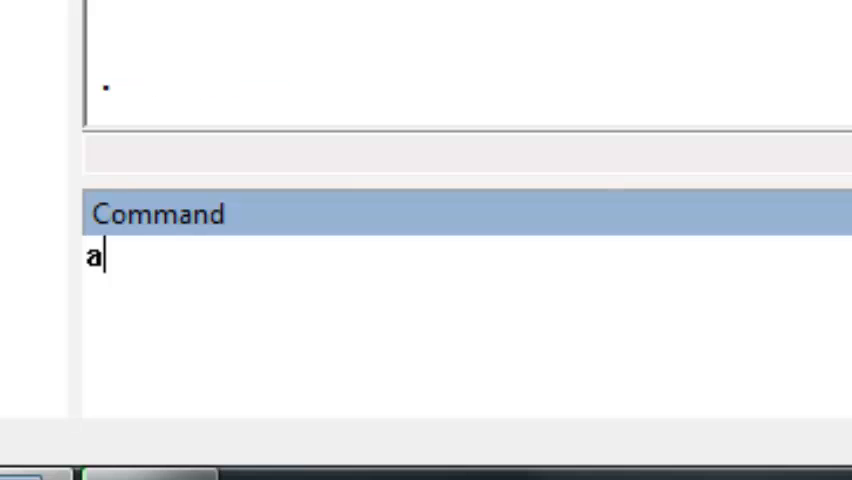
{"action": "key", "text": "Backspace"}
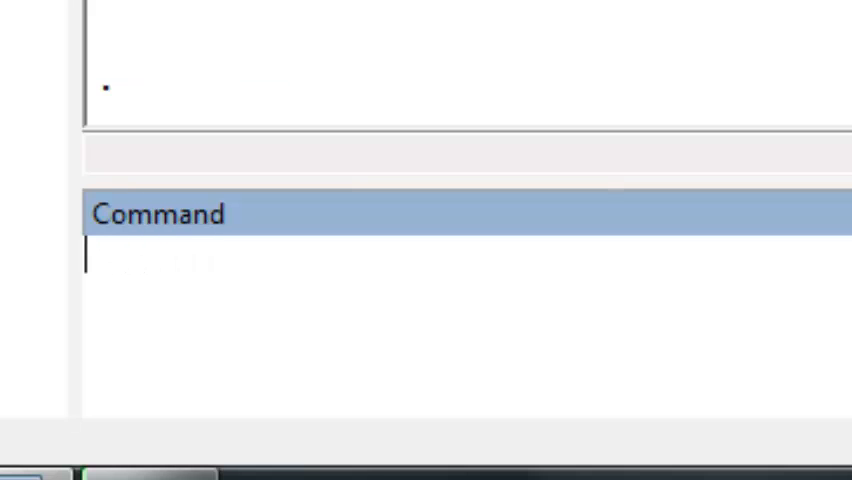
{"action": "type", "text": "tabulate"}
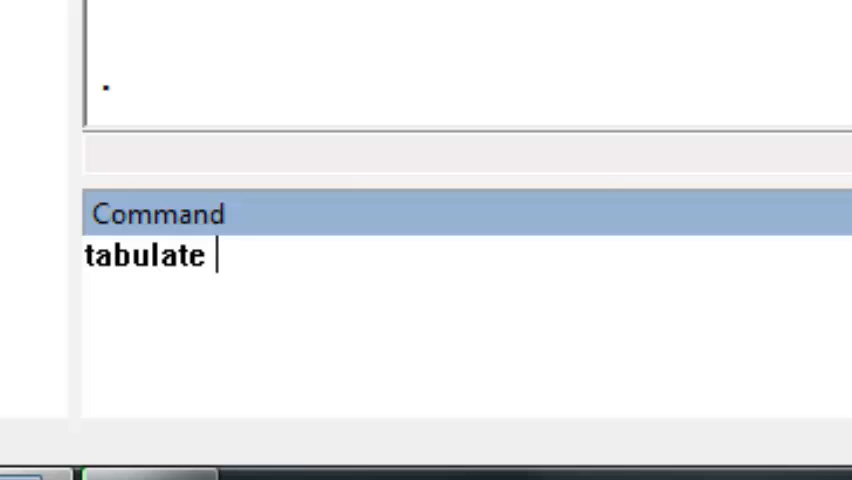
{"action": "type", "text": "death"}
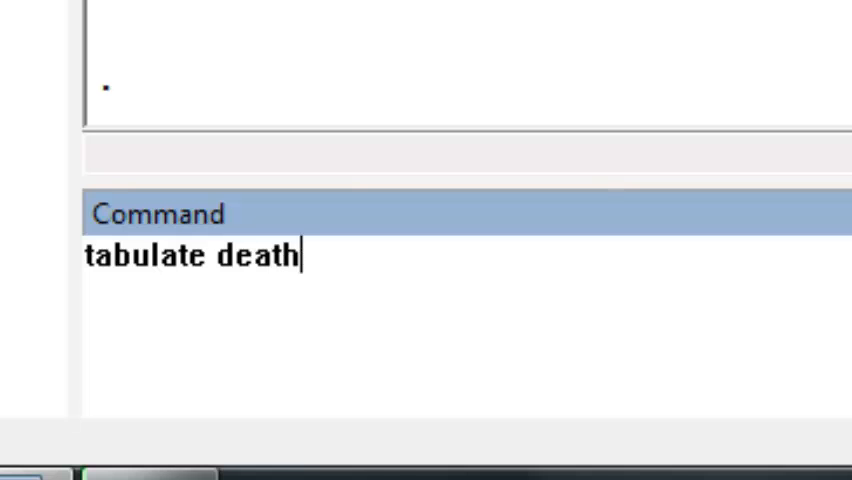
{"action": "key", "text": "enter"}
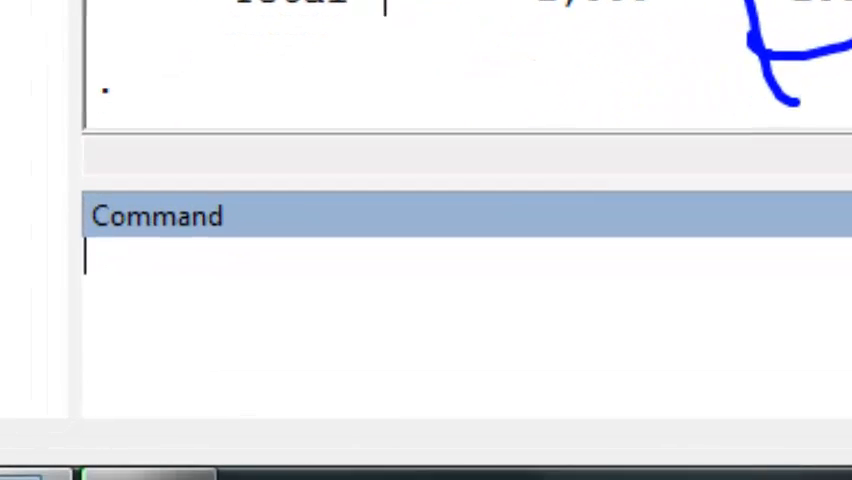
Step: Run 'tabulate cursmoke1 death' to cross-tabulate smoking at exam 1 against death
{"action": "type", "text": "tabulate cursmoke1 death"}
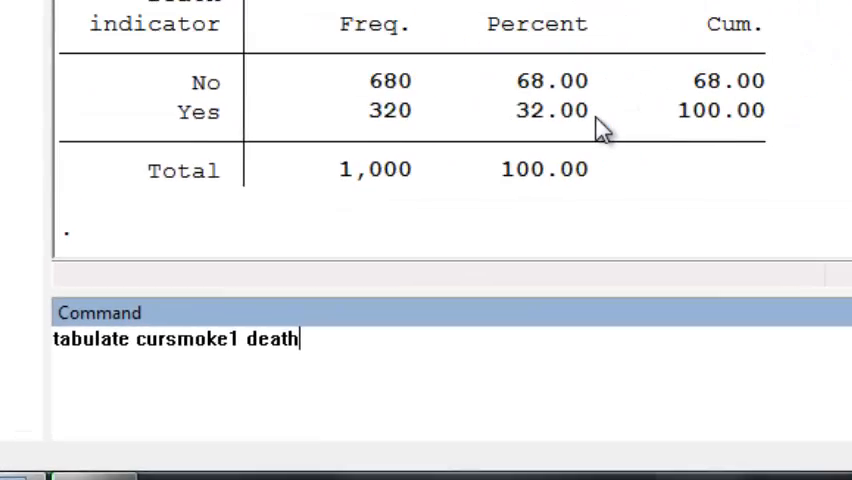
{"action": "key", "text": "Return"}
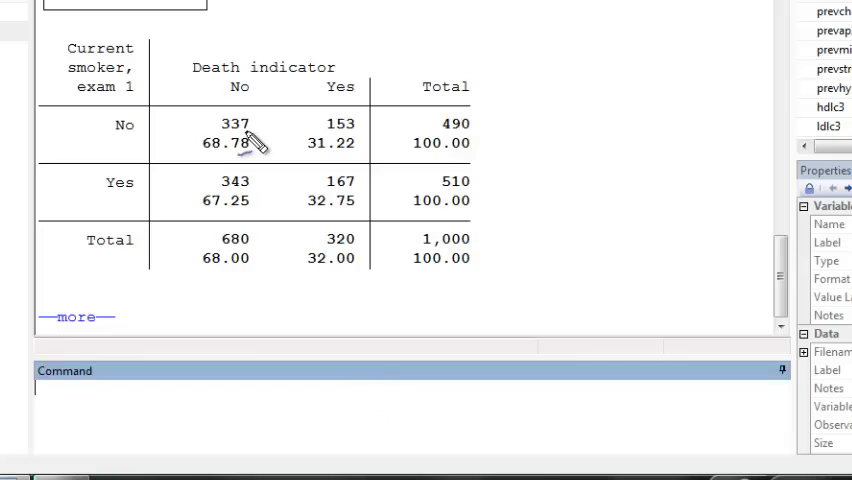
{"action": "mouse_move", "coordinate": [185, 165]}
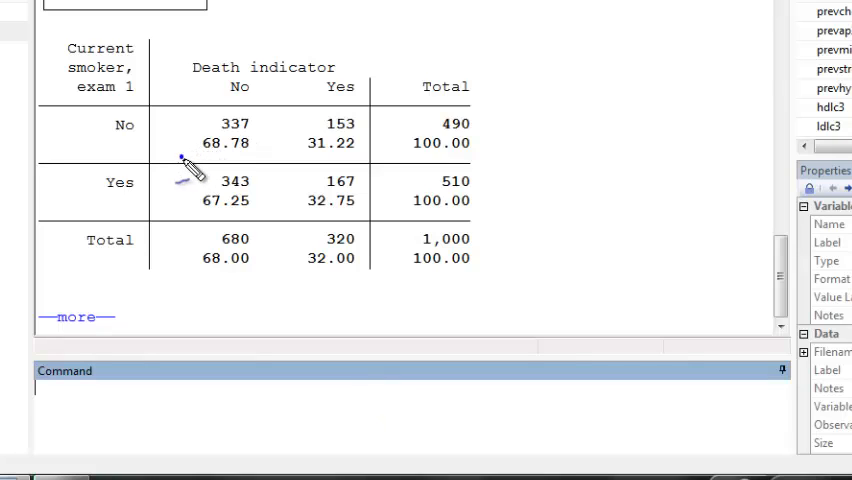
Step: Select part of the cross-tabulation command text to edit its options
{"action": "left_click_drag", "start_coordinate": [180, 160], "coordinate": [265, 160]}
{"action": "type", "text": "tabulate cursmoke1 death,"}
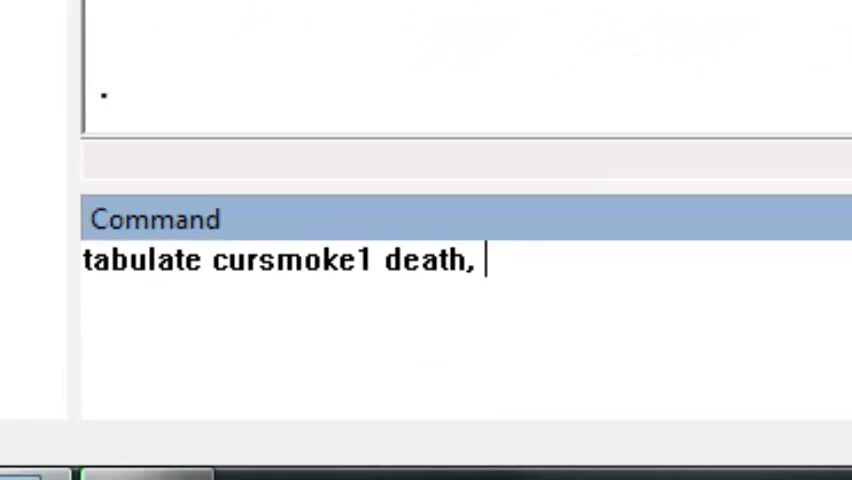
Step: Add the 'col' option so the smoking-by-death table shows column percentages
{"action": "type", "text": "col"}
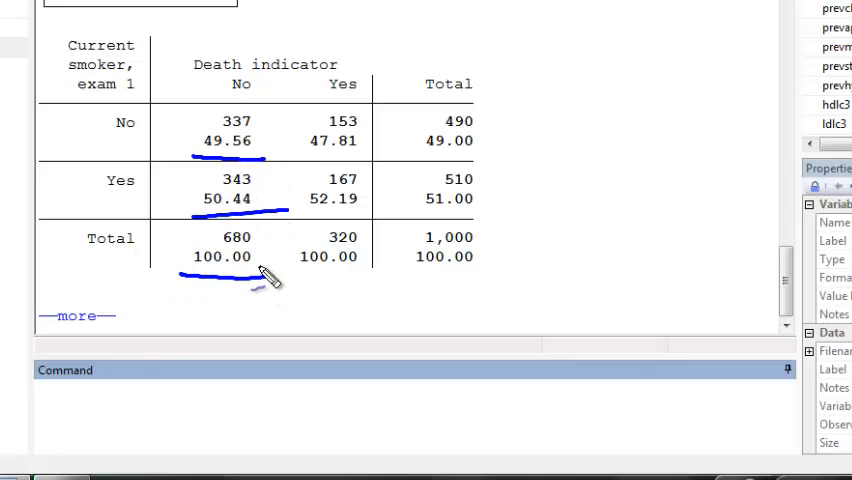
{"action": "type", "text": "e"}
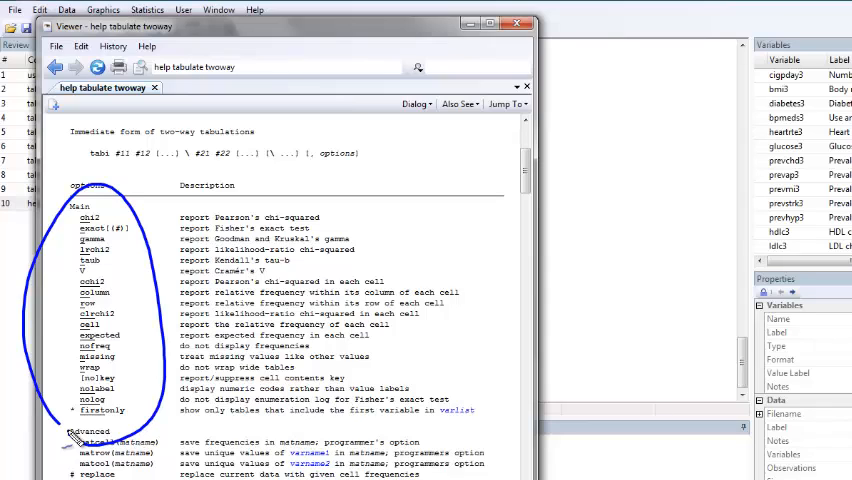
{"action": "mouse_move", "coordinate": [55, 222]}
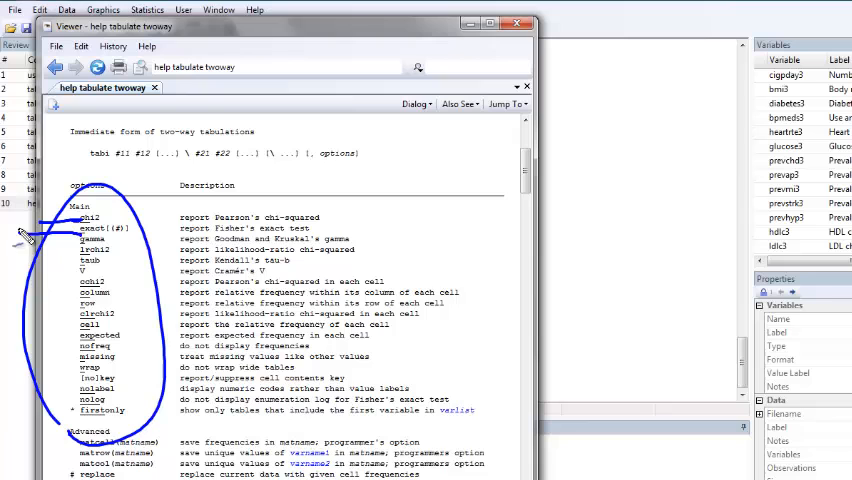
Step: Close the 'tabulate twoway' help viewer after reviewing its options
{"action": "left_click", "coordinate": [517, 23]}
{"action": "type", "text": "tabulate death"}
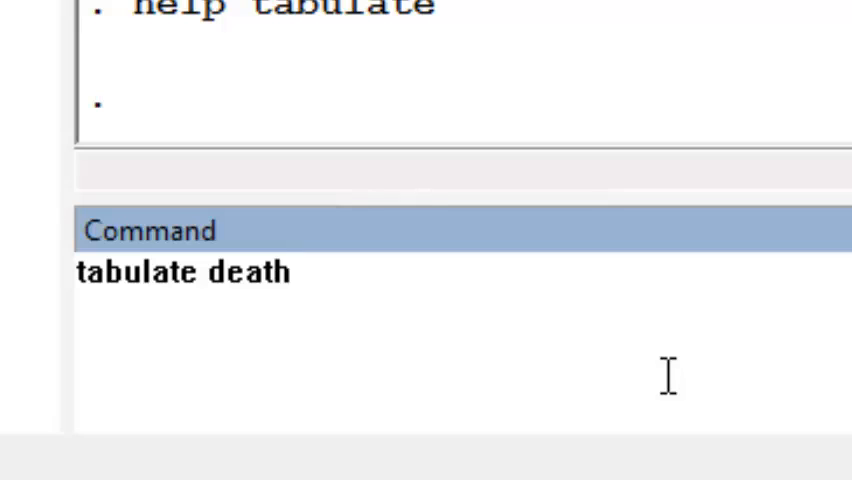
Step: Append 'if cursmoke1' condition to the recalled 'tabulate death' command
{"action": "type", "text": "if cursmo"}
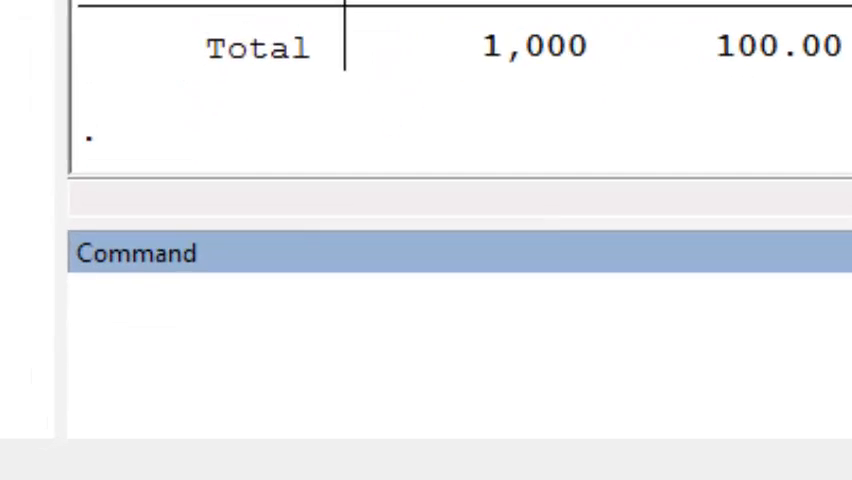
Step: Run 'tabulate death, nolab' to show death coded as 0 and 1
{"action": "type", "text": "tabulate death,"}
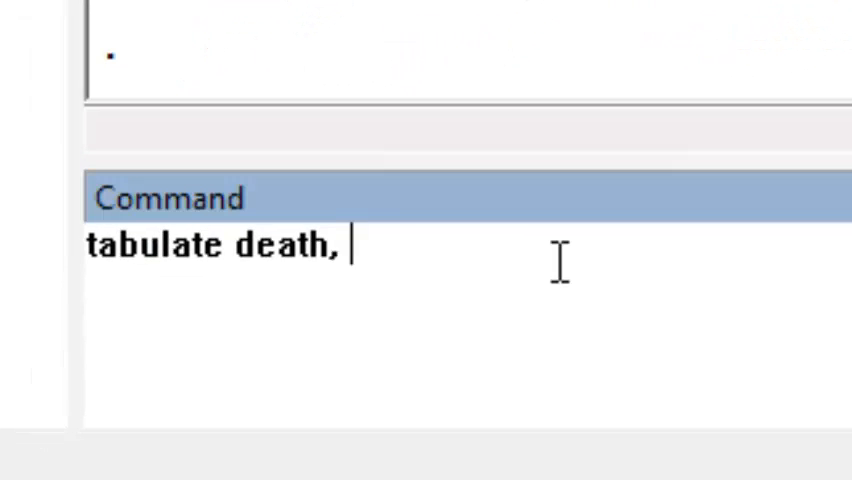
{"action": "type", "text": "nolab"}
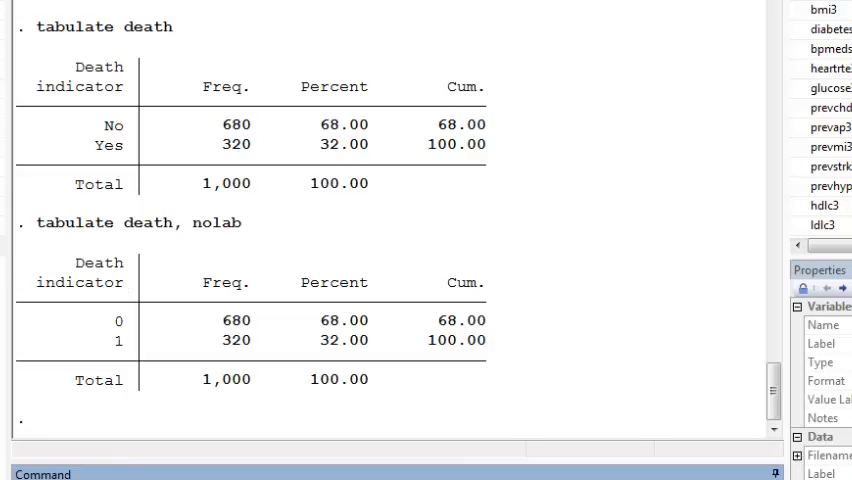
Step: Start a new command beginning with 'table'
{"action": "type", "text": "table"}
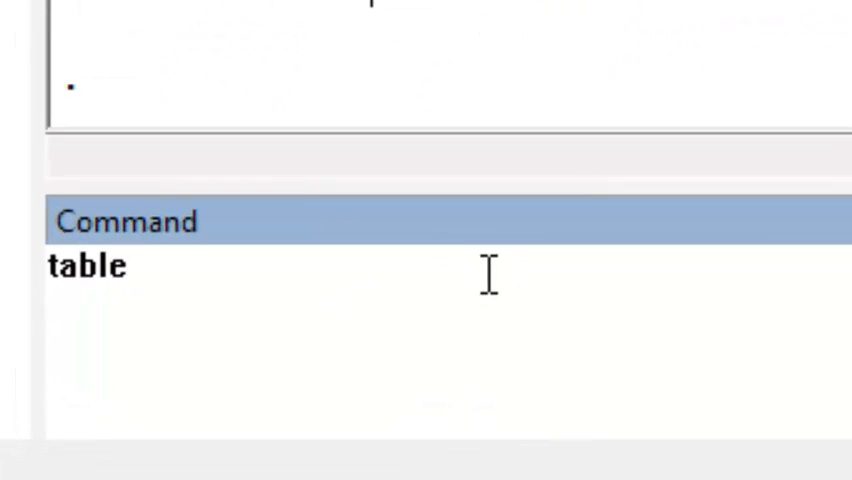